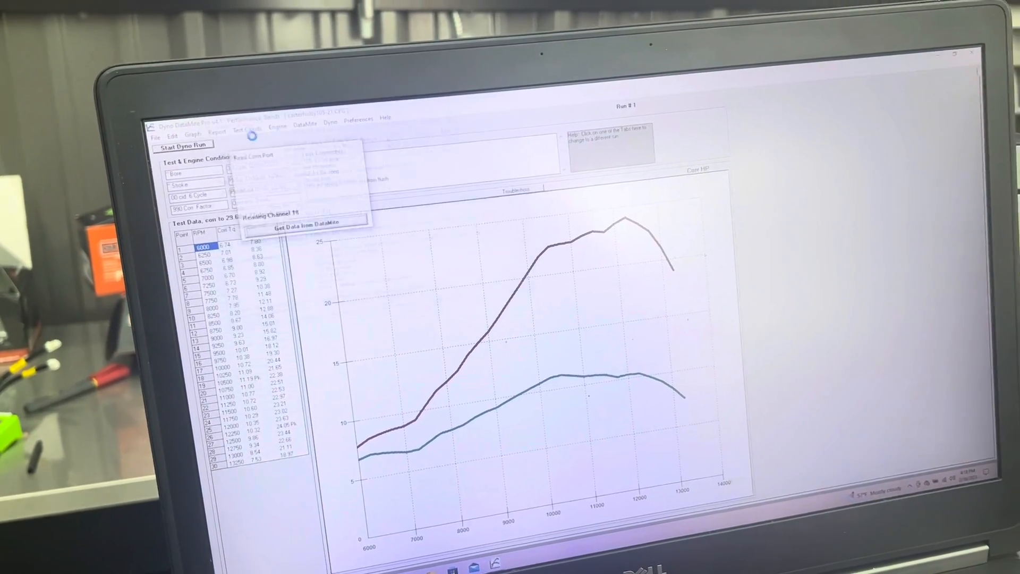
- Read the new run from the DataMite and save it under a new run file name
click(304, 222)
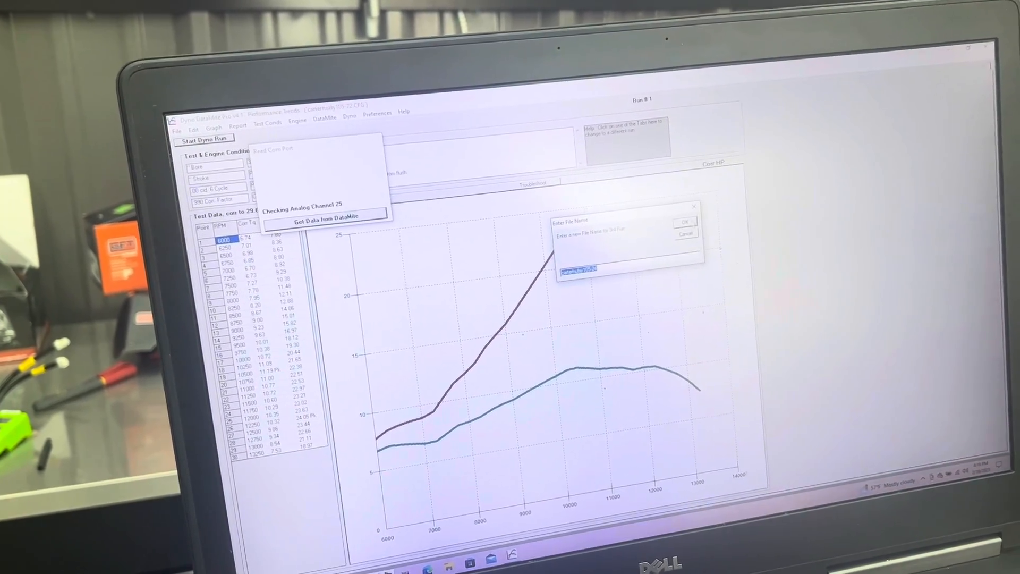
click(684, 222)
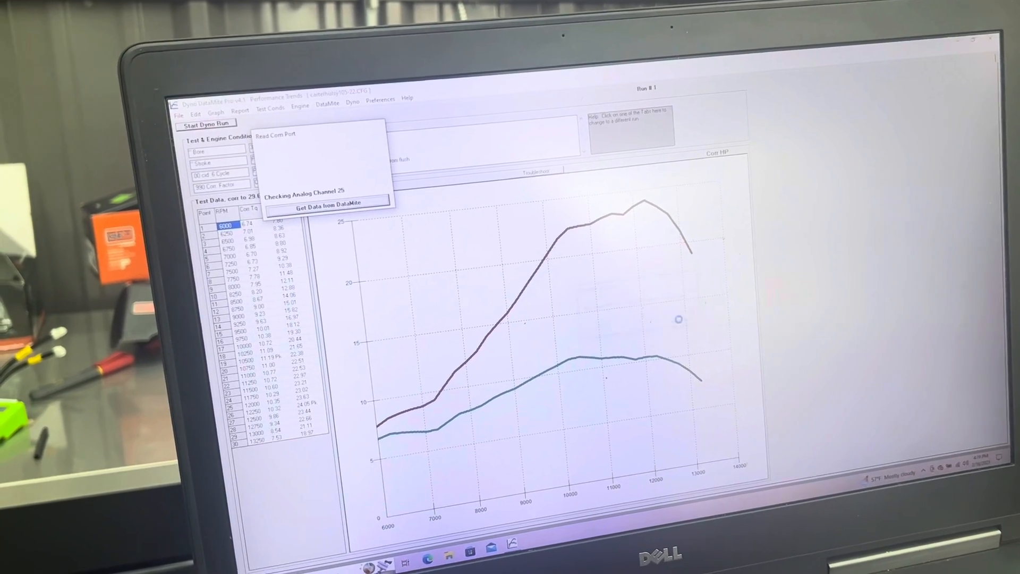
click(326, 206)
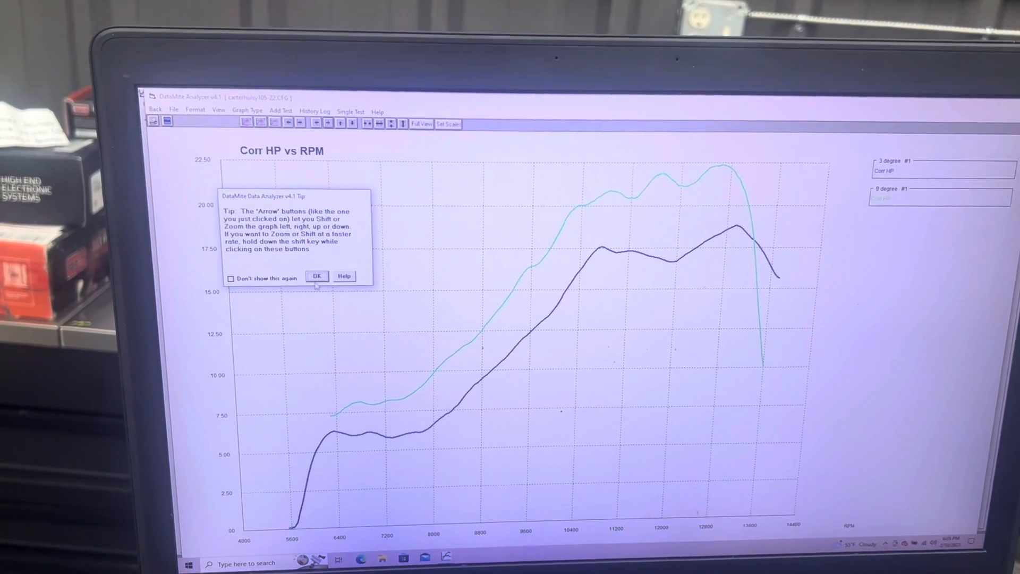
- Close the DataMite Analyzer tip about the graph's Arrow shift and zoom buttons
click(317, 275)
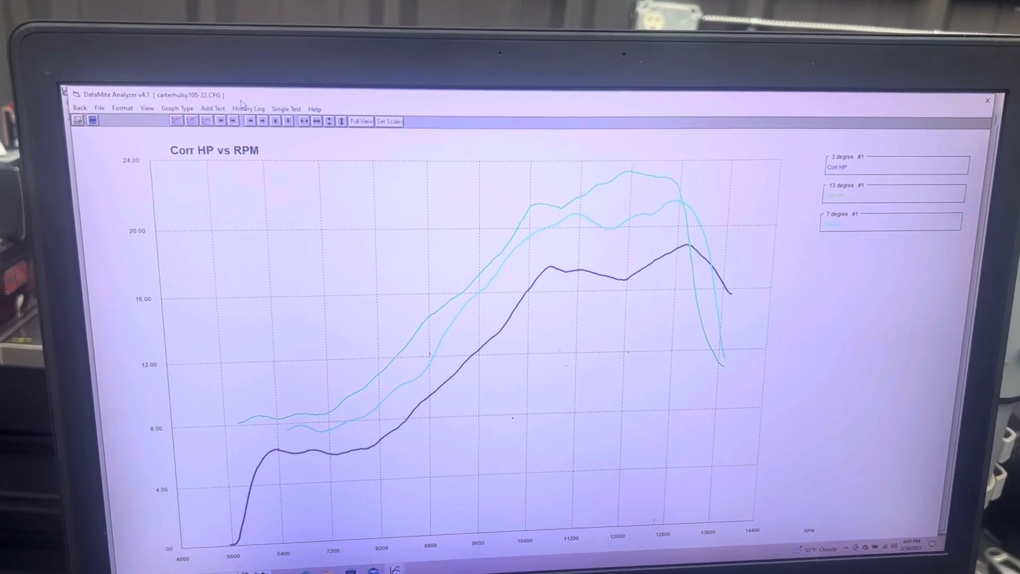
- Graph the 15 degree test instead of 7 degree, then show the Test History list
click(248, 108)
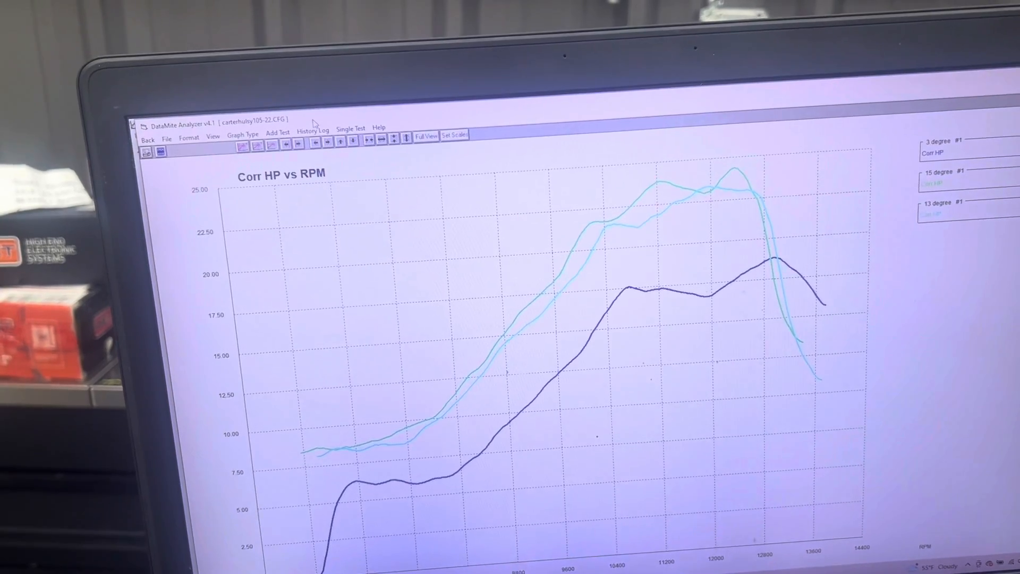
click(310, 130)
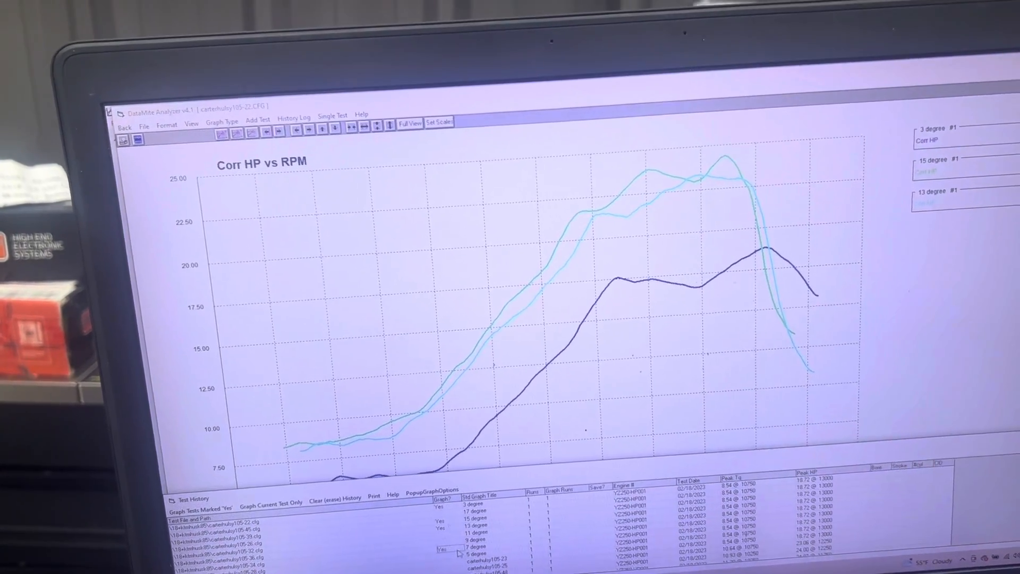